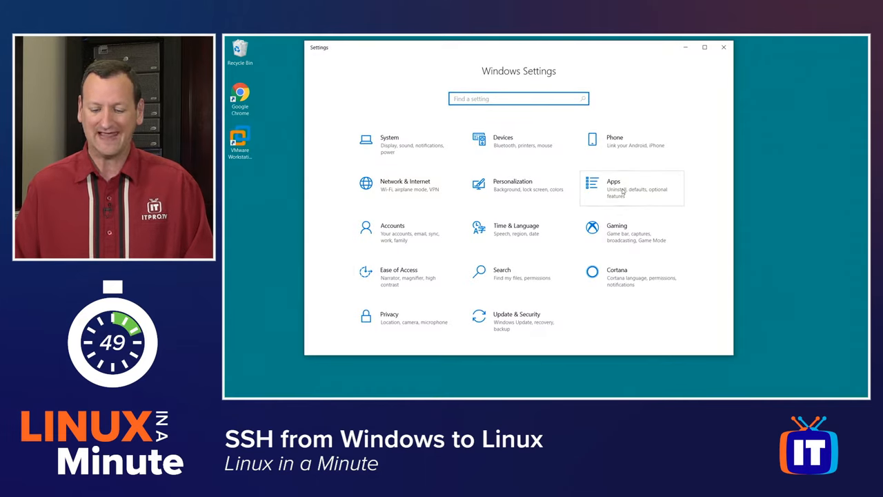
Confirm OpenSSH Client appears in the Apps > Optional features list.
{"action": "left_click", "coordinate": [613, 188]}
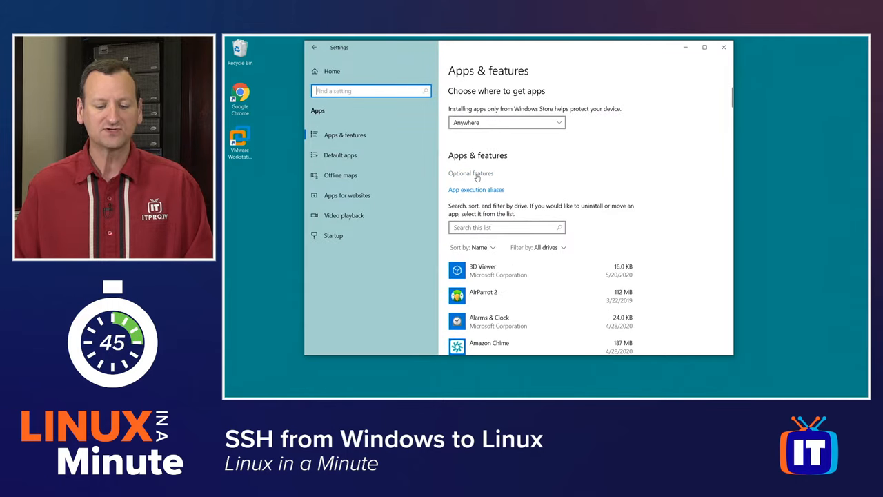
{"action": "left_click", "coordinate": [471, 174]}
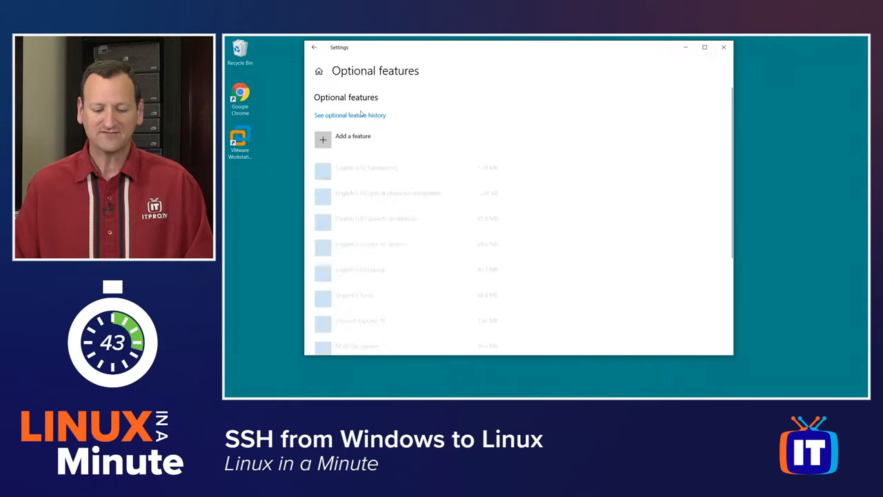
{"action": "scroll", "scroll_direction": "down", "scroll_amount": 3}
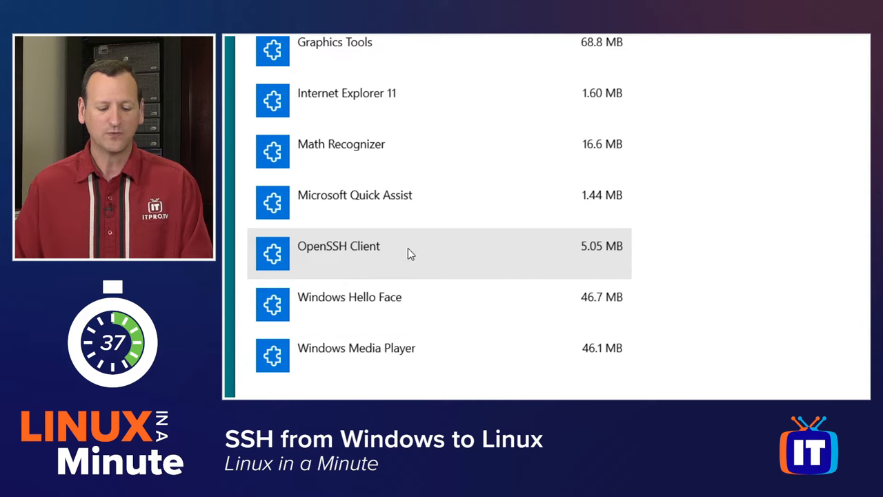
{"action": "mouse_move", "coordinate": [383, 266]}
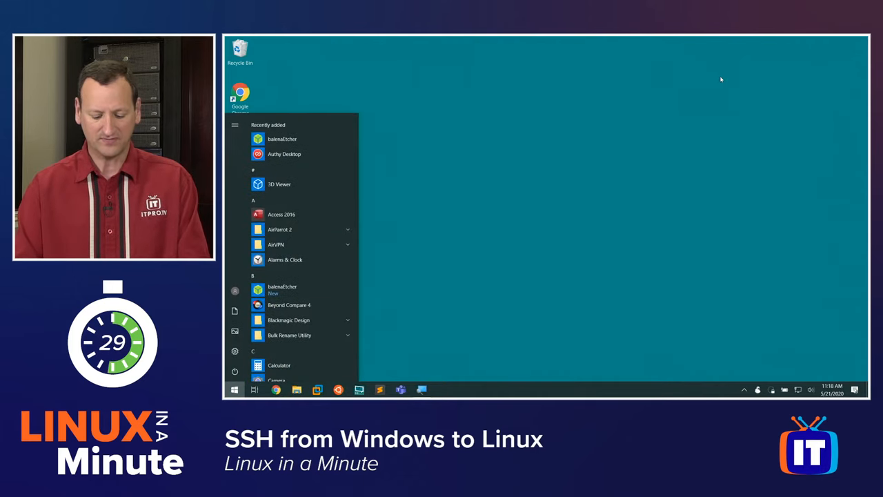
Launch Command Prompt from a Start search for 'cmd'.
{"action": "type", "text": "cmd"}
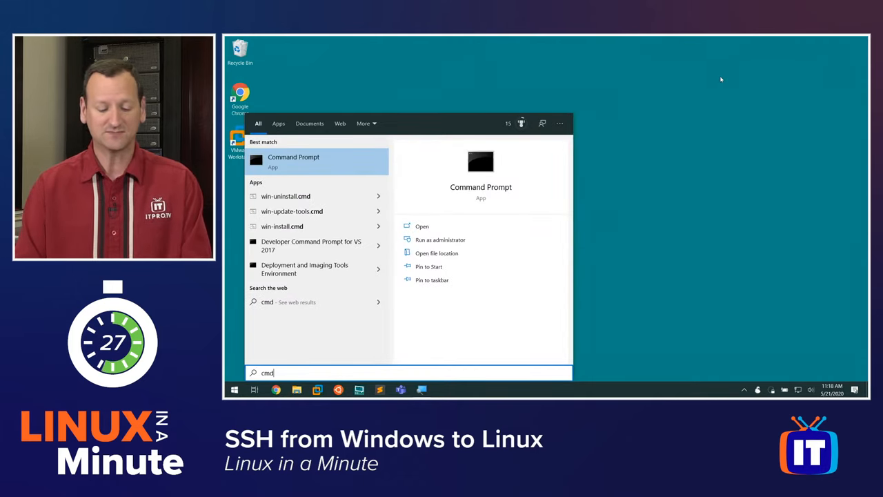
{"action": "left_click", "coordinate": [292, 158]}
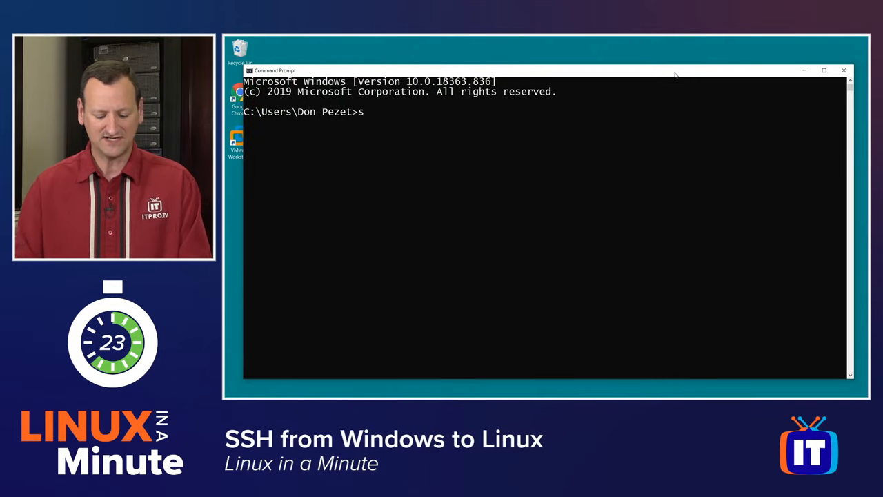
{"action": "type", "text": "sh"}
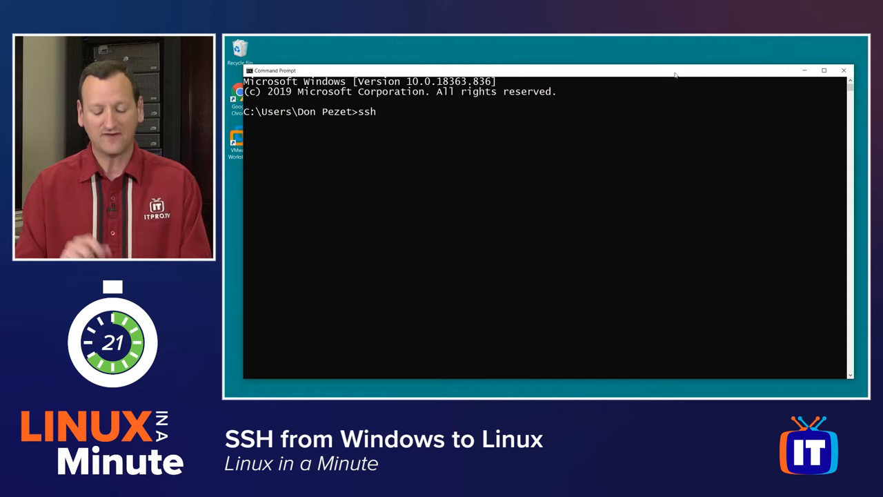
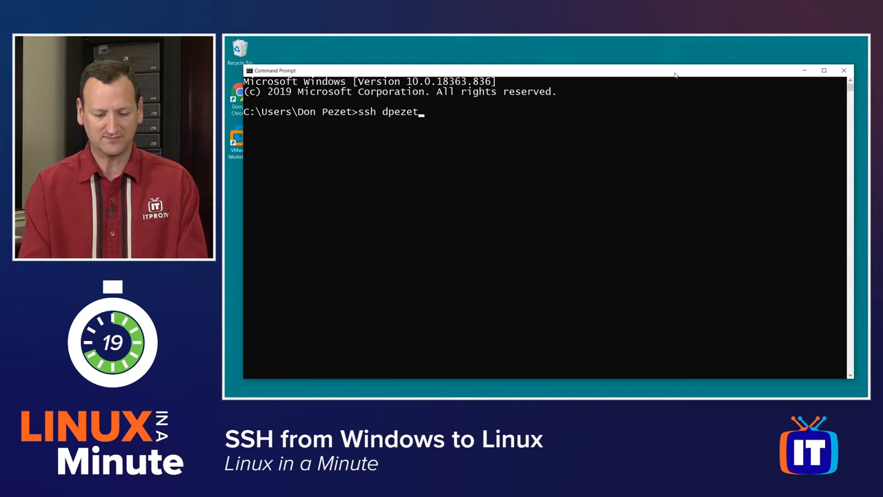
{"action": "type", "text": "@"}
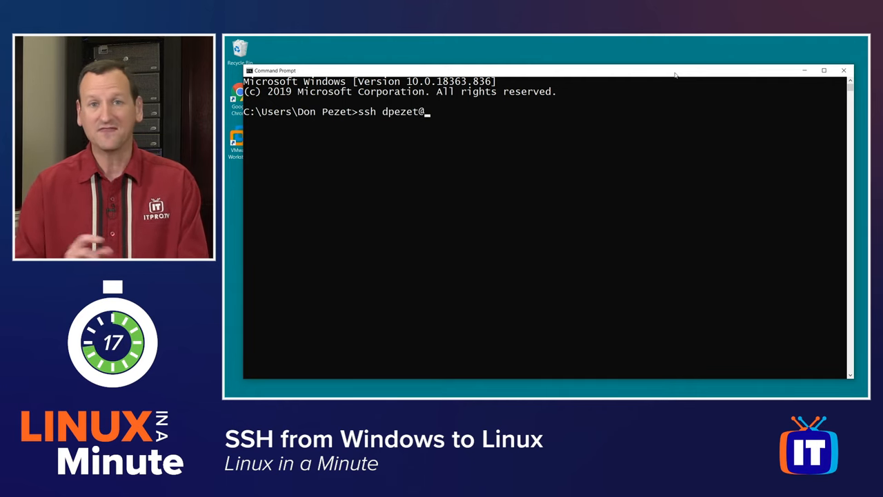
{"action": "type", "text": "10.0."}
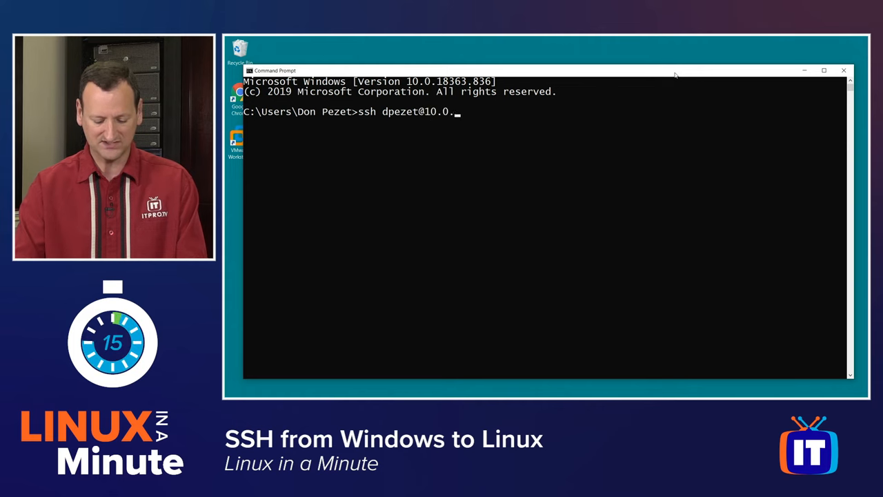
{"action": "type", "text": "12.146"}
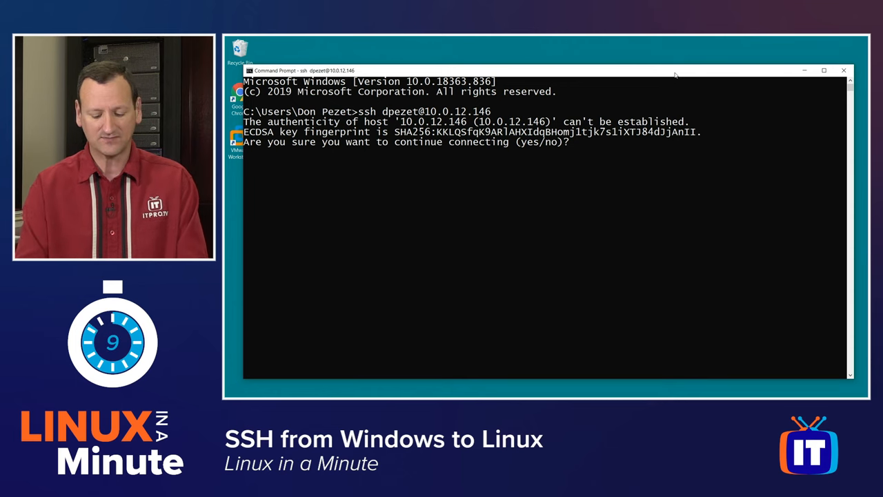
{"action": "type", "text": "yes"}
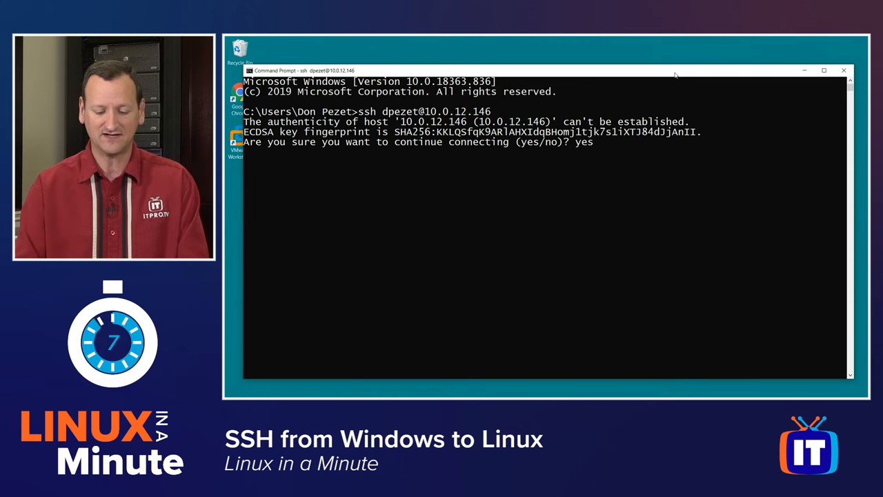